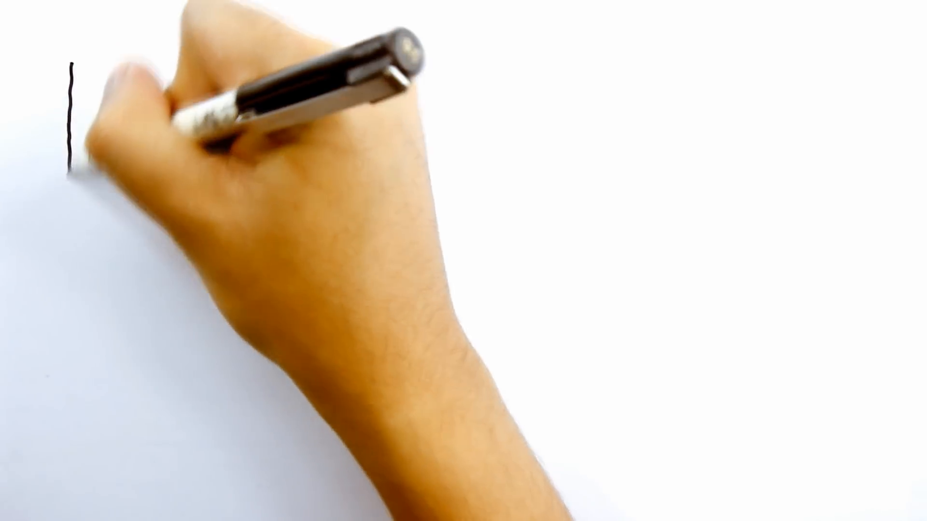
pyautogui.moveTo(71, 62); pyautogui.dragTo(360, 62)
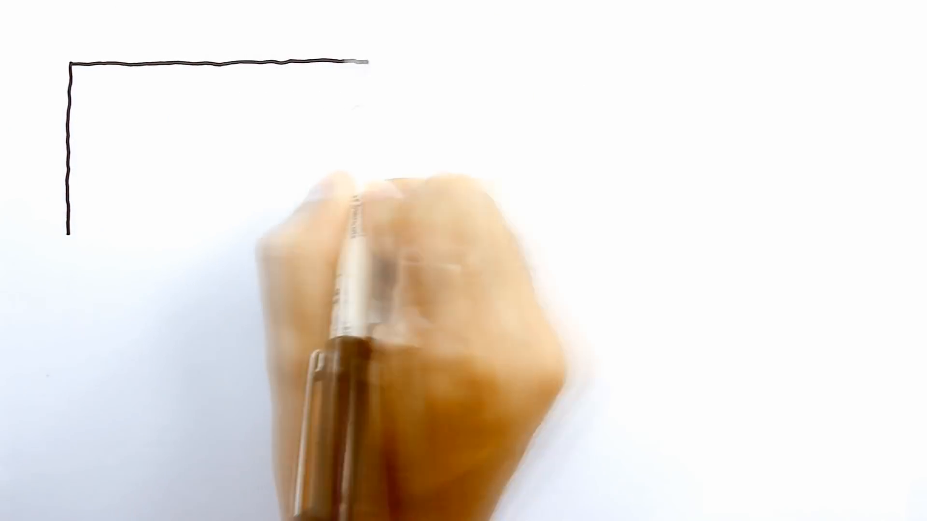
pyautogui.moveTo(366, 59); pyautogui.dragTo(71, 230)
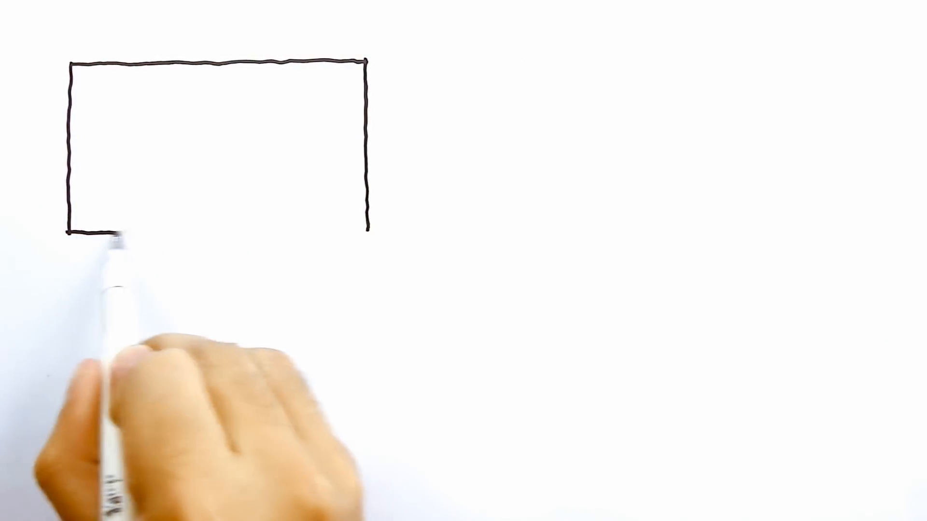